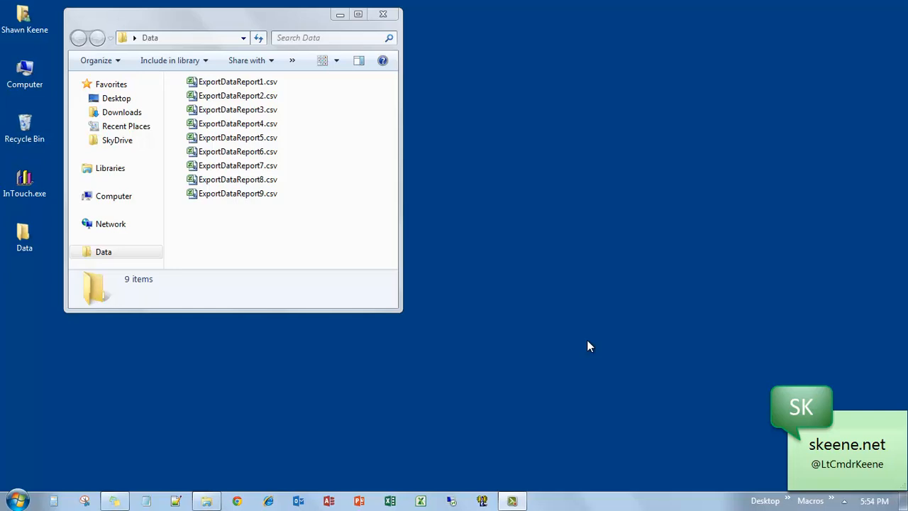
Launch a command window at the Data folder via its context menu and move it beside the file list.
{"action": "left_click", "coordinate": [239, 81]}
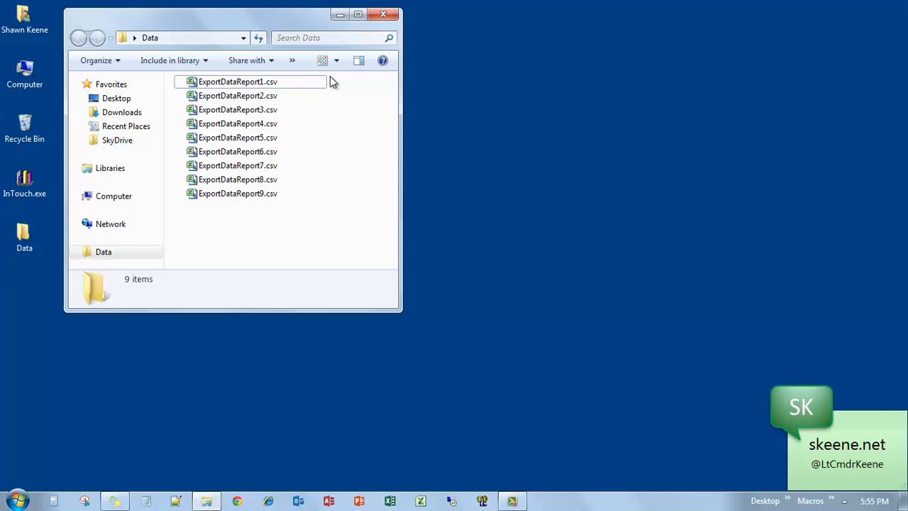
{"action": "mouse_move", "coordinate": [360, 210]}
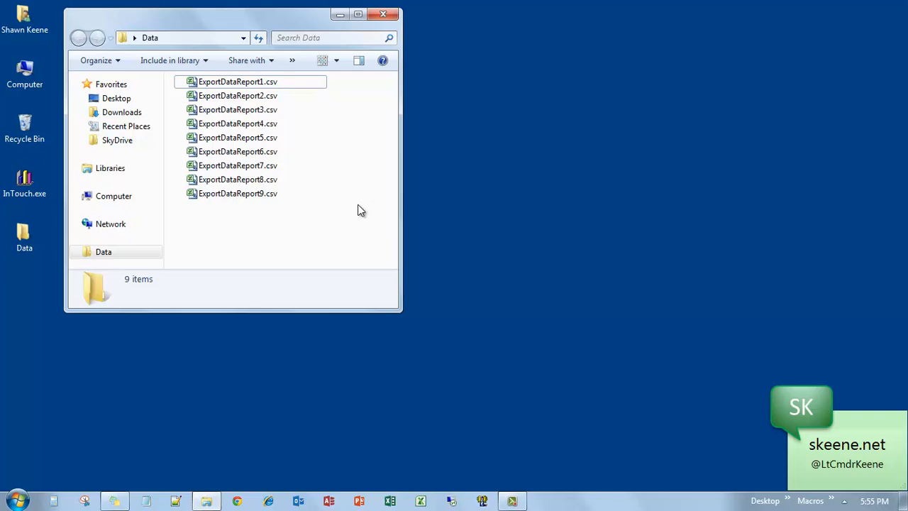
{"action": "mouse_move", "coordinate": [301, 243]}
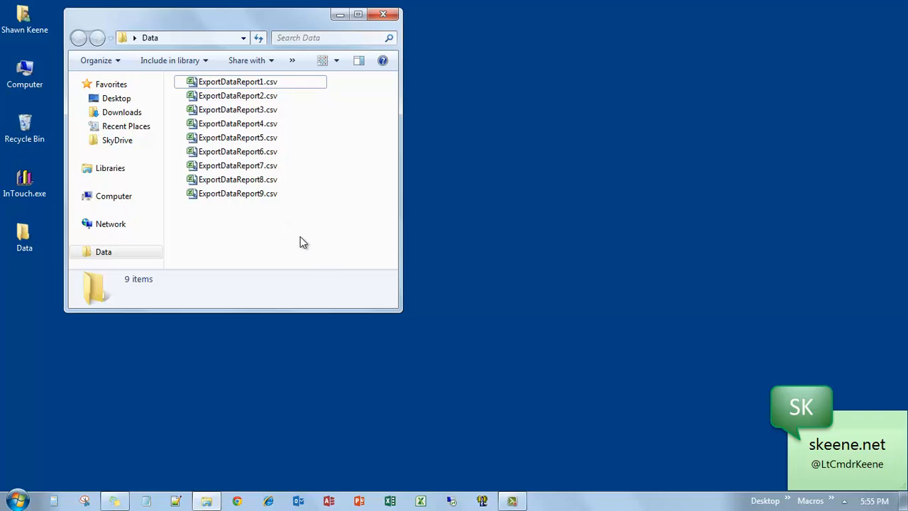
{"action": "mouse_move", "coordinate": [260, 205]}
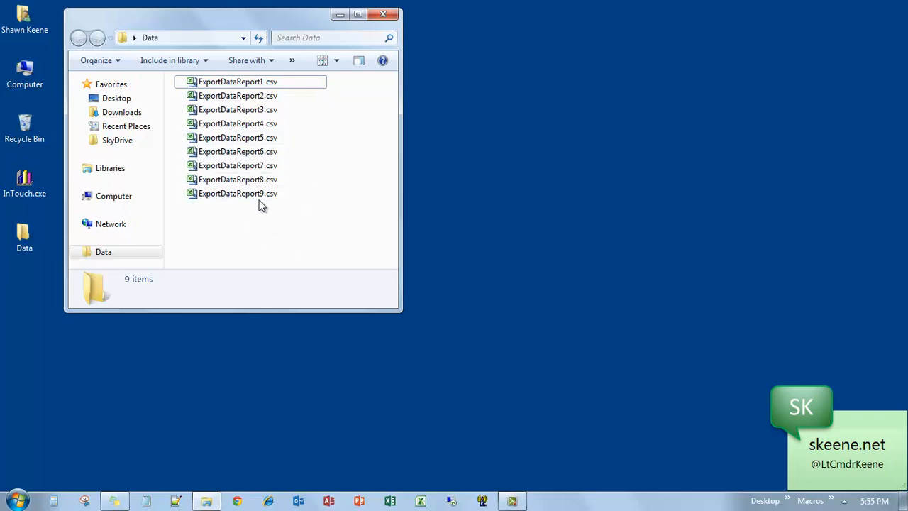
{"action": "mouse_move", "coordinate": [145, 258]}
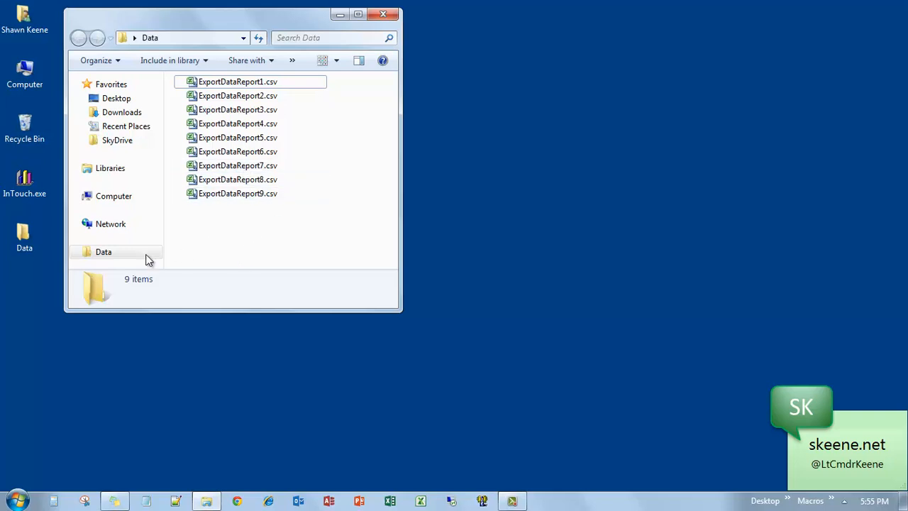
{"action": "right_click", "coordinate": [103, 252]}
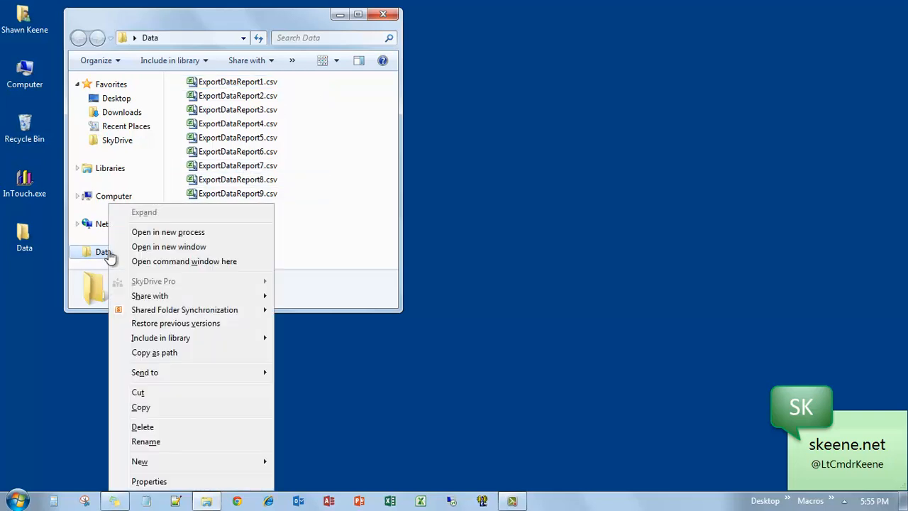
{"action": "mouse_move", "coordinate": [164, 261]}
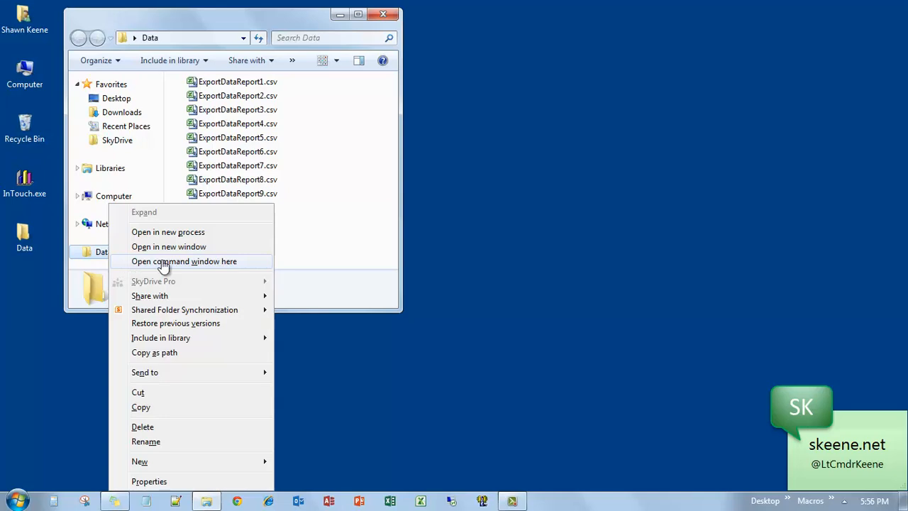
{"action": "left_click", "coordinate": [185, 261]}
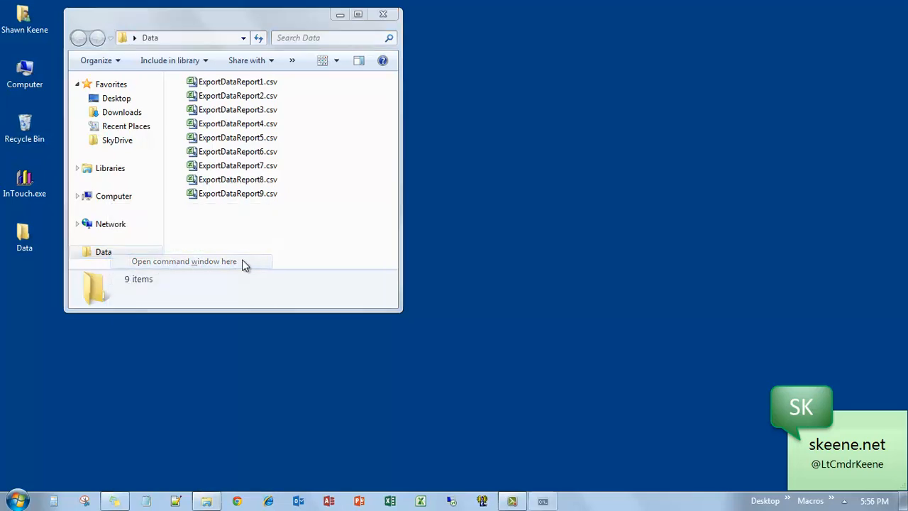
{"action": "left_click", "coordinate": [184, 261]}
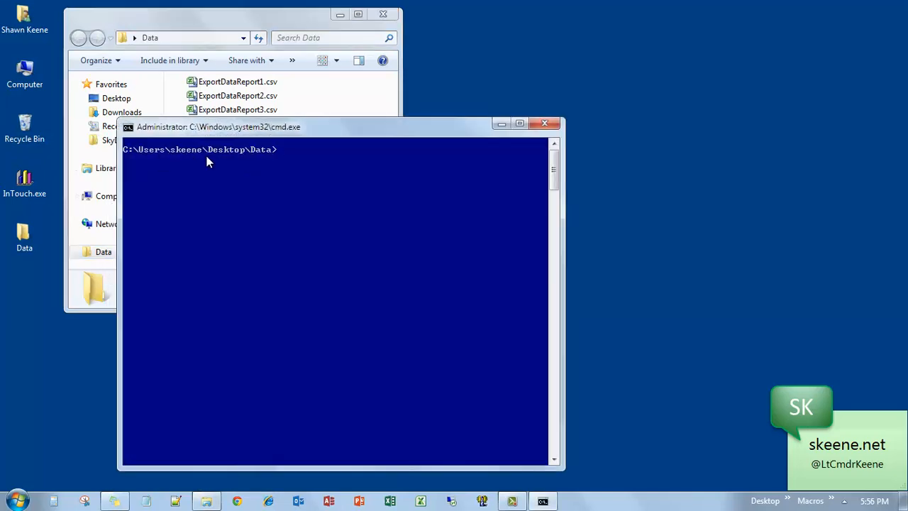
{"action": "mouse_move", "coordinate": [276, 162]}
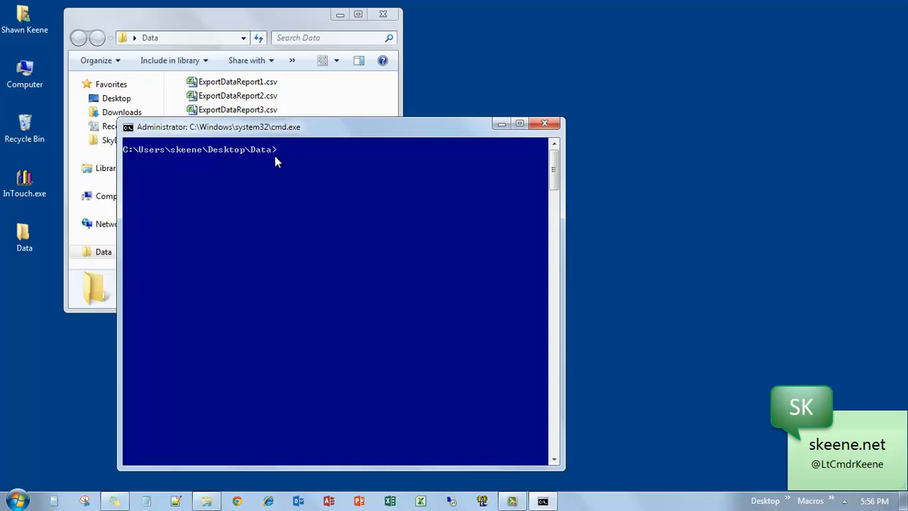
{"action": "left_click_drag", "start_coordinate": [219, 126], "coordinate": [406, 113]}
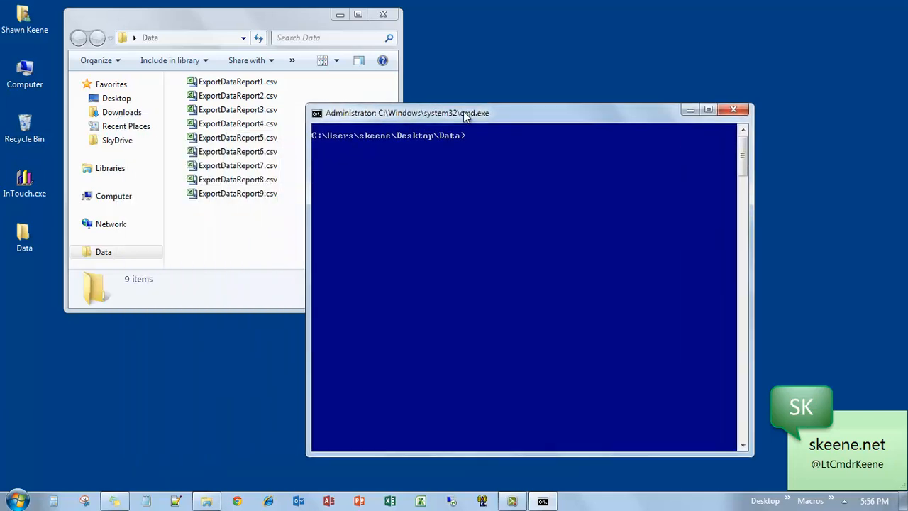
Run copy *.csv combined.csv to merge the nine ExportDataReport files into combined.csv.
{"action": "left_click_drag", "start_coordinate": [465, 114], "coordinate": [502, 105]}
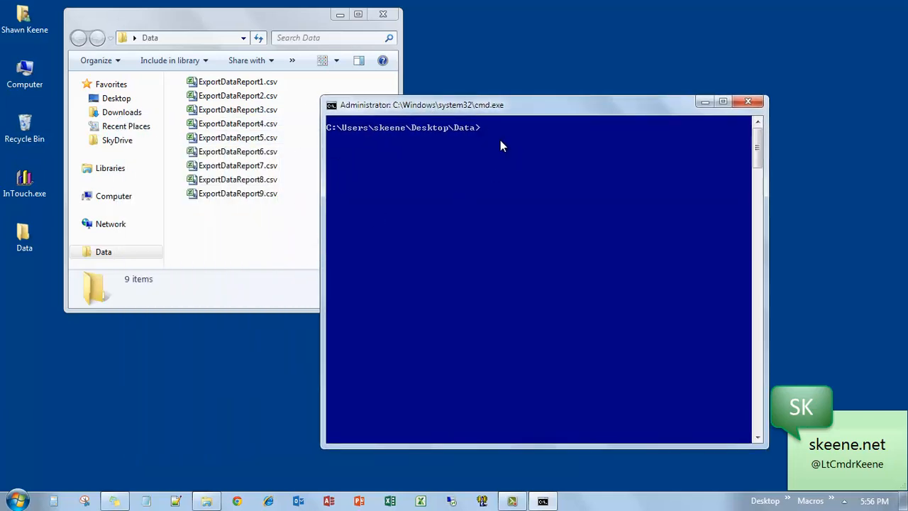
{"action": "type", "text": "cop"}
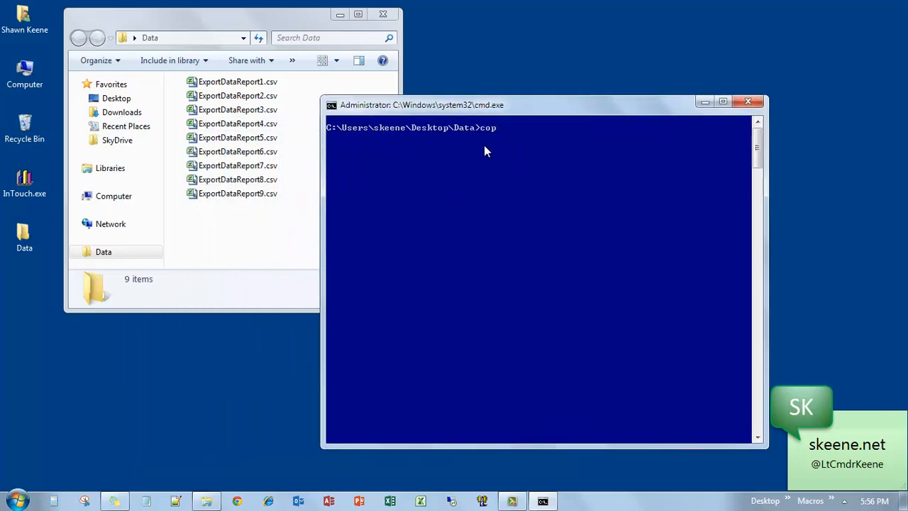
{"action": "type", "text": "y *.c"}
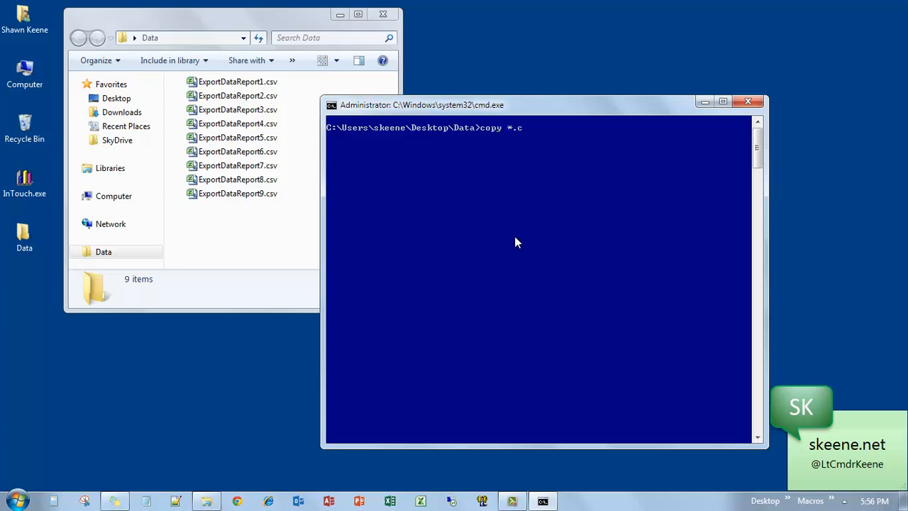
{"action": "type", "text": "sv"}
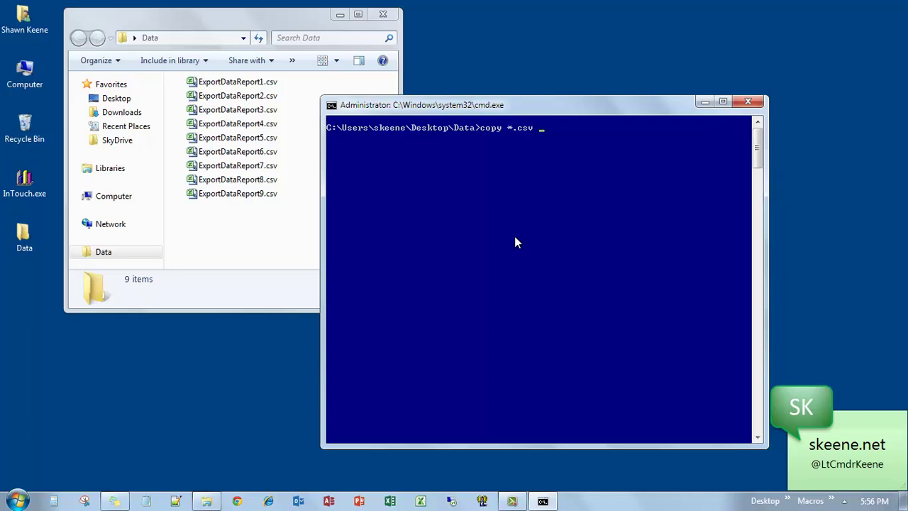
{"action": "type", "text": "c"}
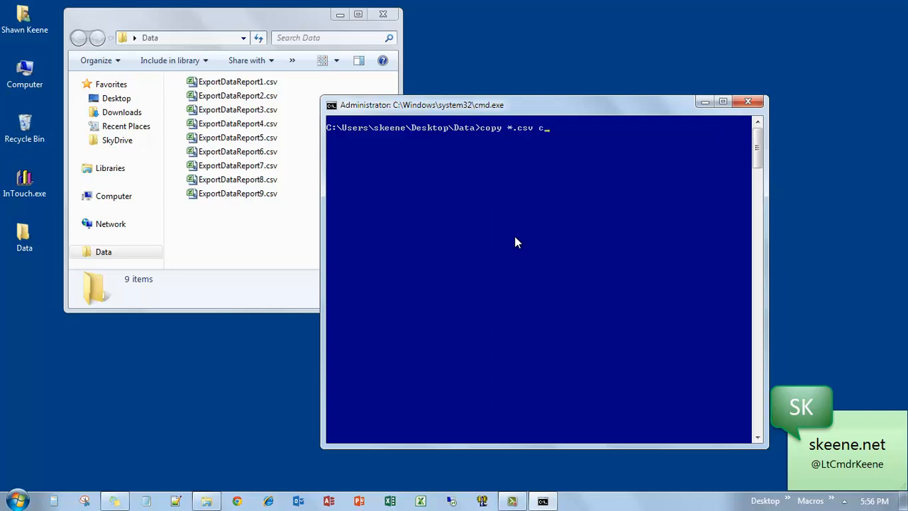
{"action": "type", "text": "ombined.csv"}
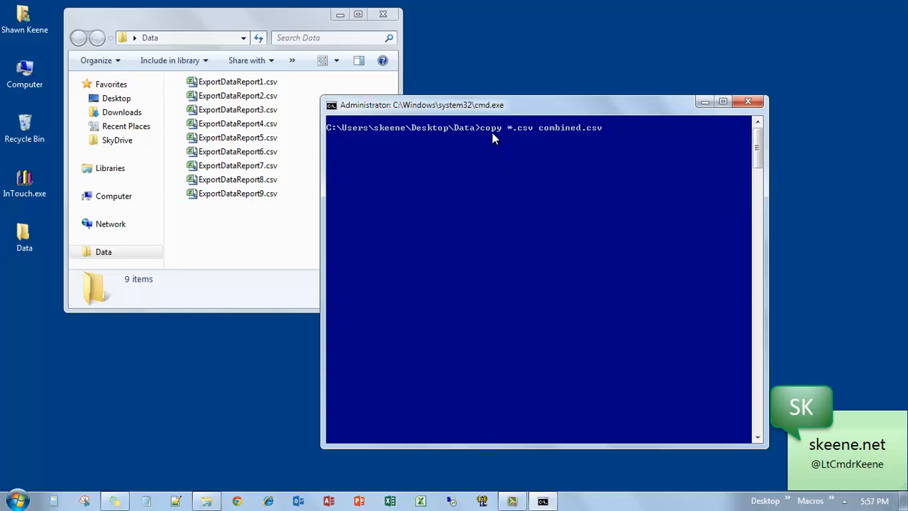
{"action": "mouse_move", "coordinate": [528, 134]}
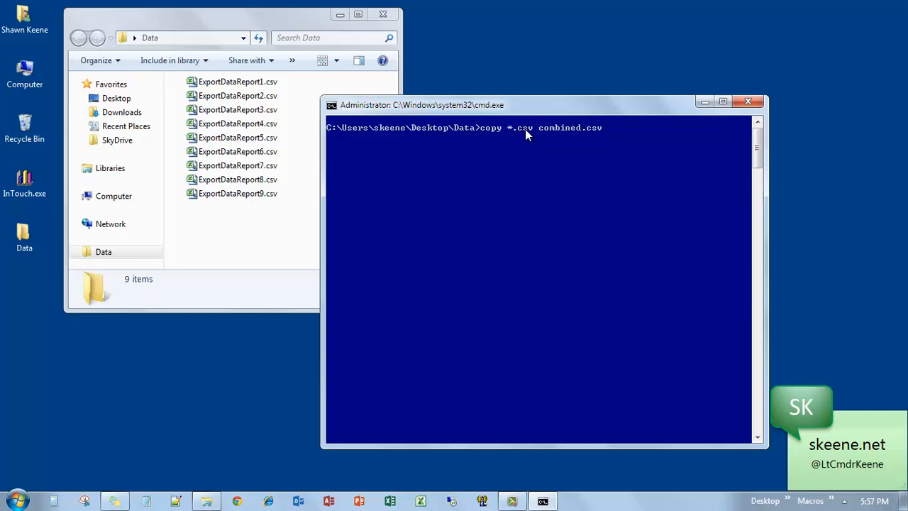
{"action": "mouse_move", "coordinate": [514, 136]}
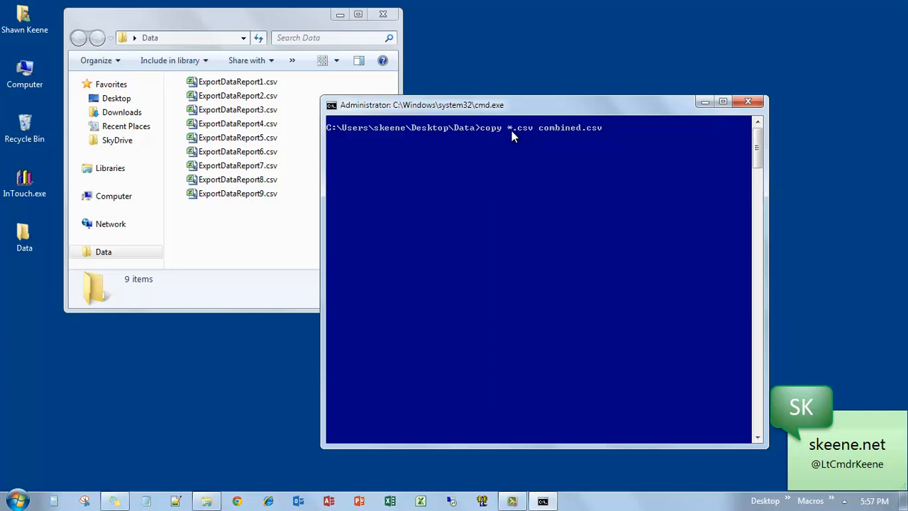
{"action": "mouse_move", "coordinate": [593, 133]}
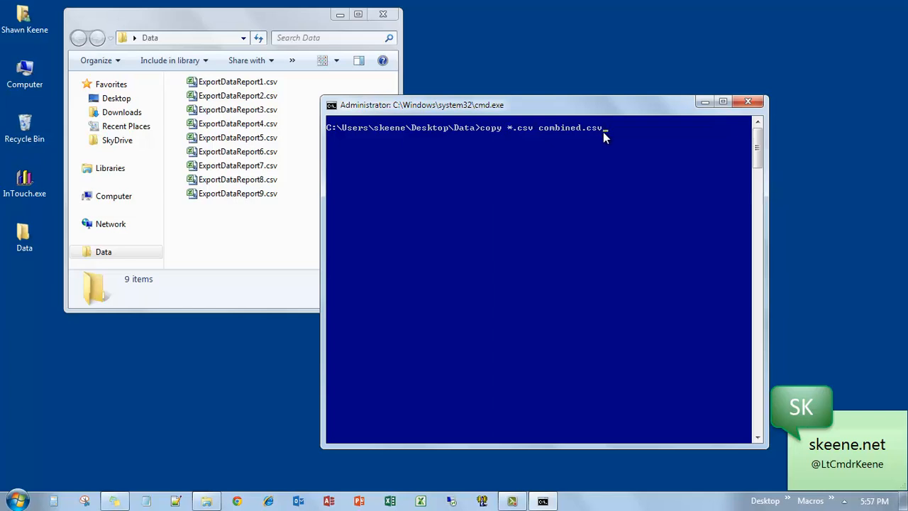
{"action": "key", "text": "Return"}
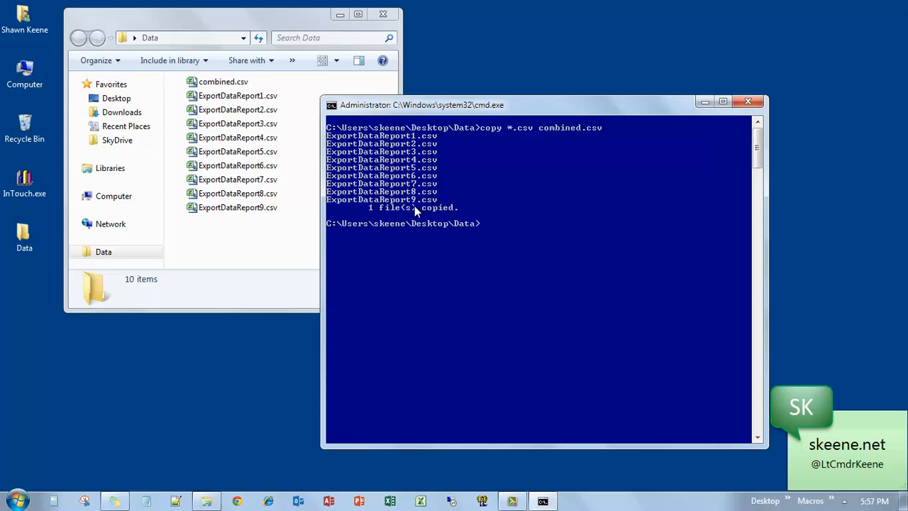
{"action": "mouse_move", "coordinate": [370, 215]}
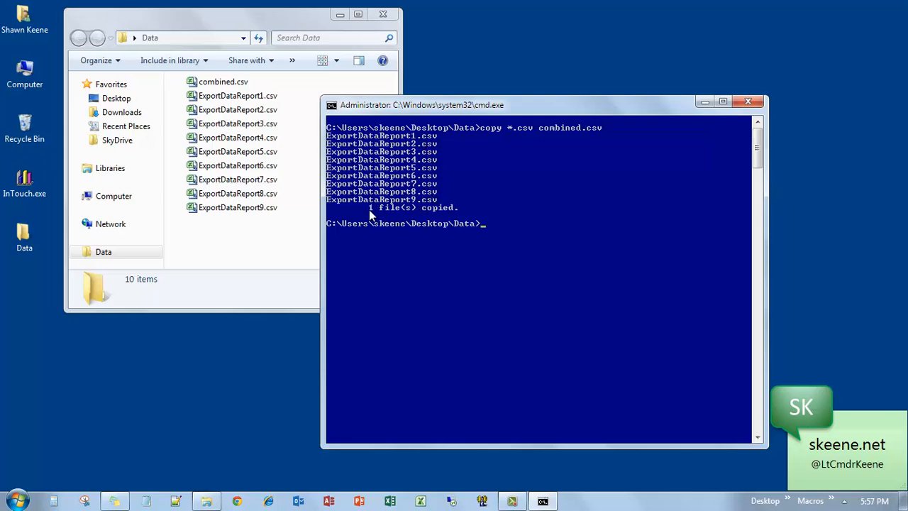
Open combined.csv in Excel and scroll through the stacked rows with repeated Date/ID/Total headers.
{"action": "left_click", "coordinate": [224, 81]}
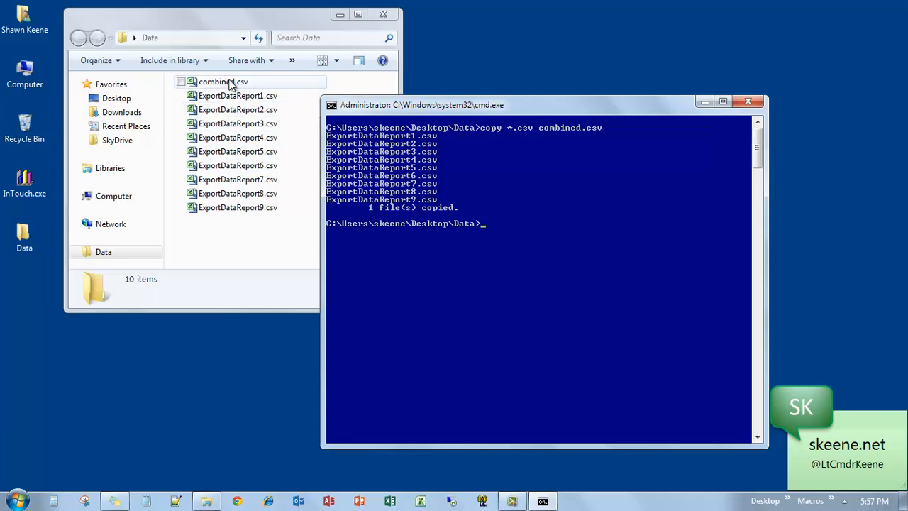
{"action": "left_click", "coordinate": [224, 81]}
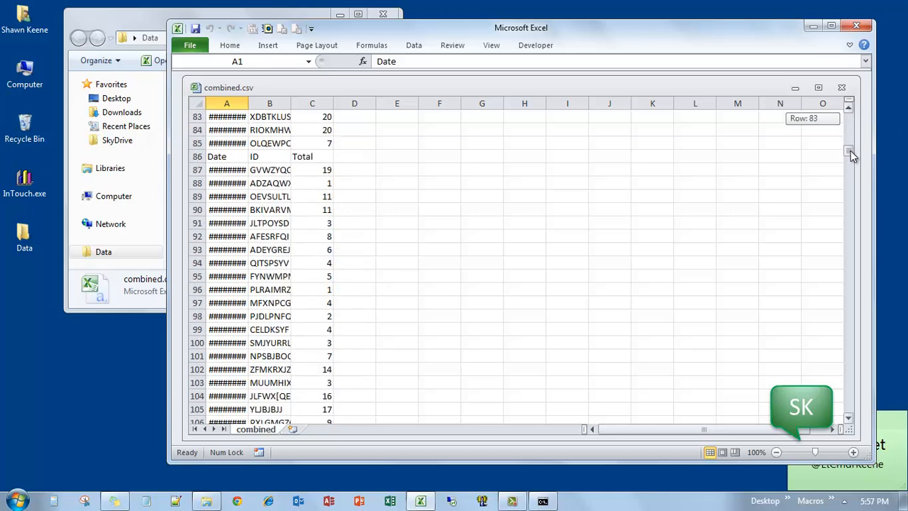
{"action": "scroll", "scroll_direction": "down", "scroll_amount": 3}
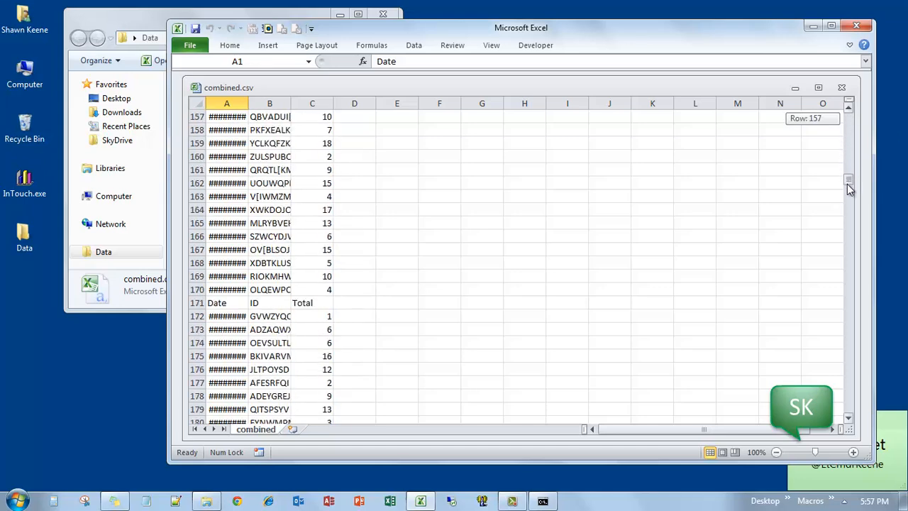
{"action": "scroll", "scroll_direction": "down", "scroll_amount": 3}
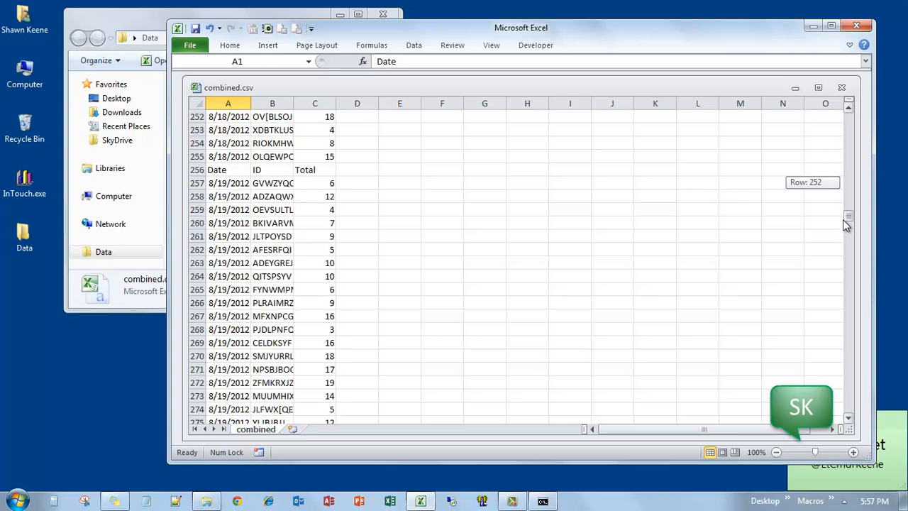
{"action": "scroll", "scroll_direction": "up", "scroll_amount": 3}
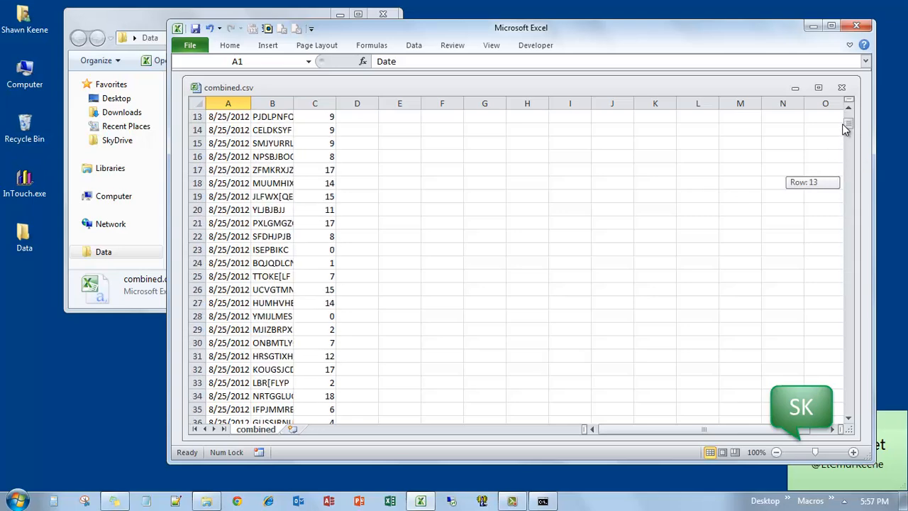
{"action": "scroll", "scroll_direction": "up", "scroll_amount": 3}
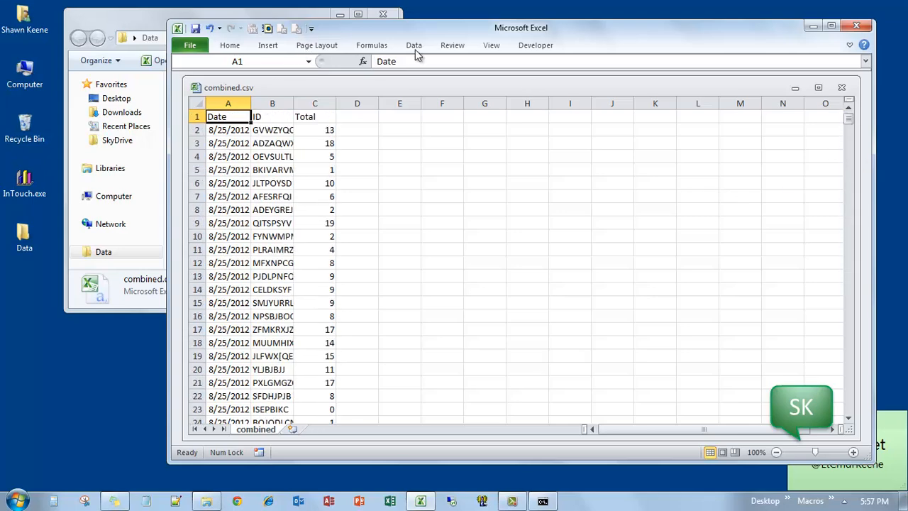
Turn on Data filtering and inspect the Date column's filter choices.
{"action": "left_click", "coordinate": [414, 44]}
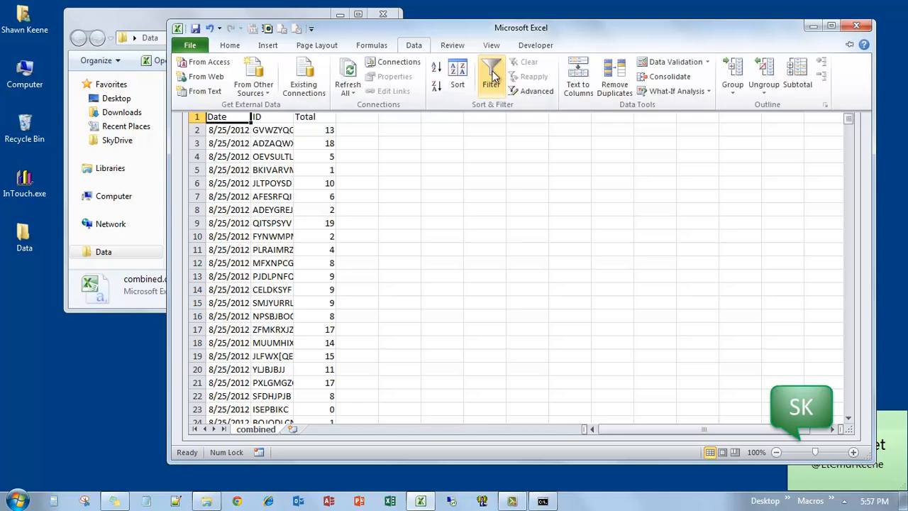
{"action": "left_click", "coordinate": [491, 77]}
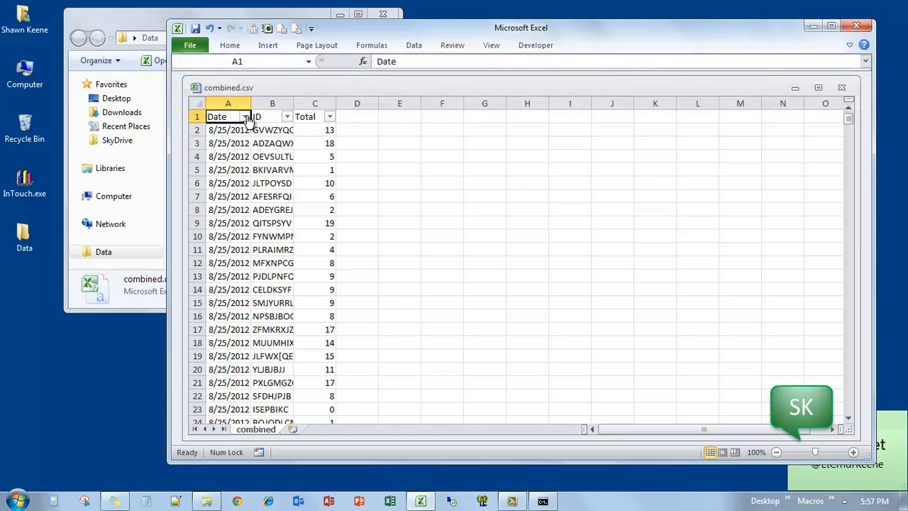
{"action": "left_click", "coordinate": [247, 116]}
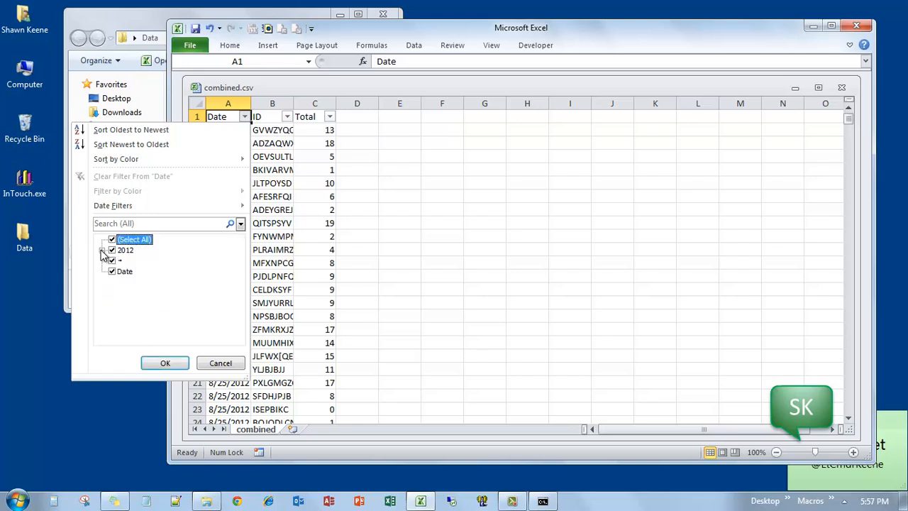
{"action": "left_click", "coordinate": [105, 250]}
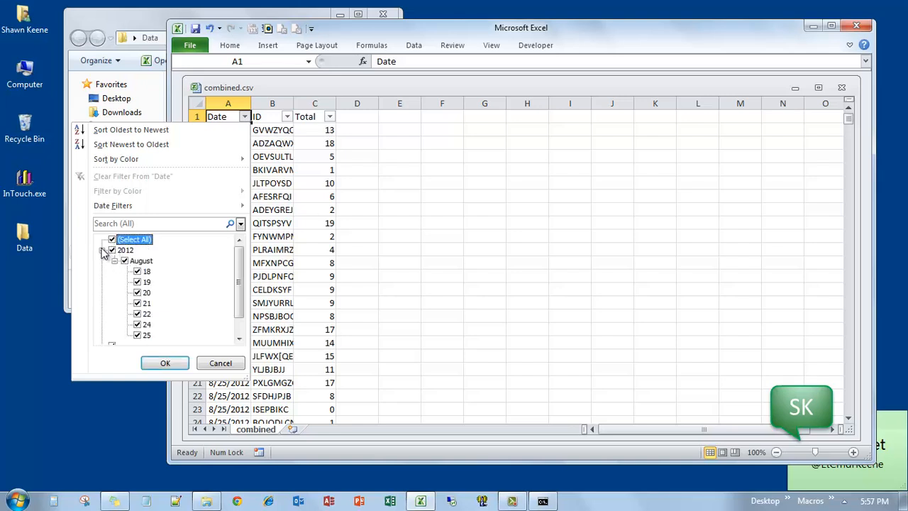
Uncheck the blank and Date entries so 756 of 765 records remain.
{"action": "left_click", "coordinate": [102, 250]}
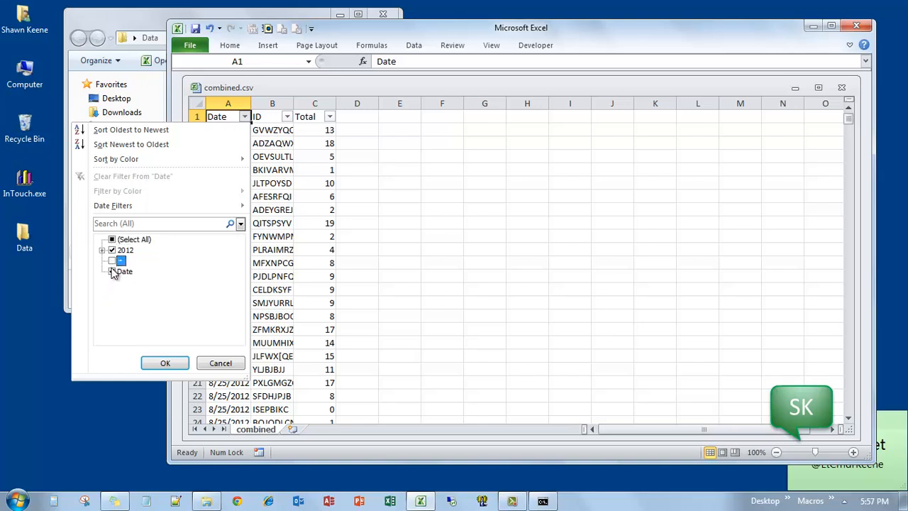
{"action": "left_click", "coordinate": [111, 261]}
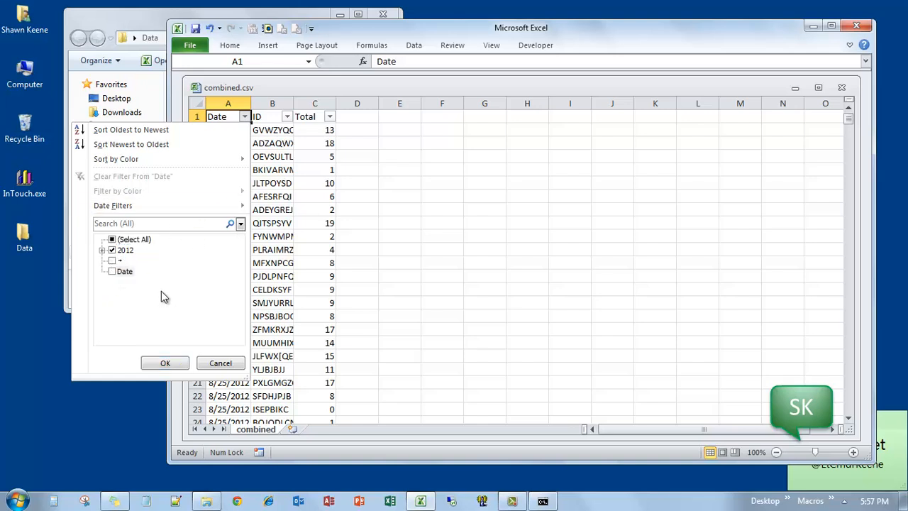
{"action": "left_click", "coordinate": [165, 364]}
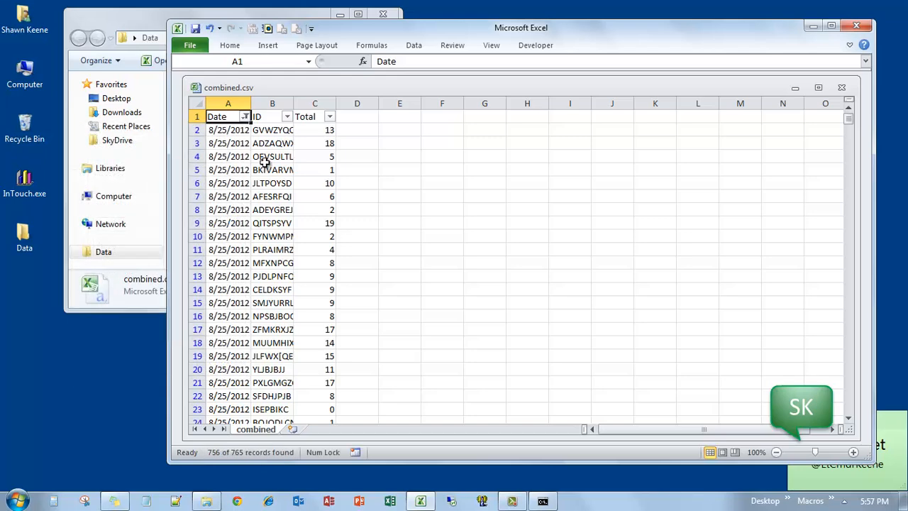
{"action": "mouse_move", "coordinate": [242, 141]}
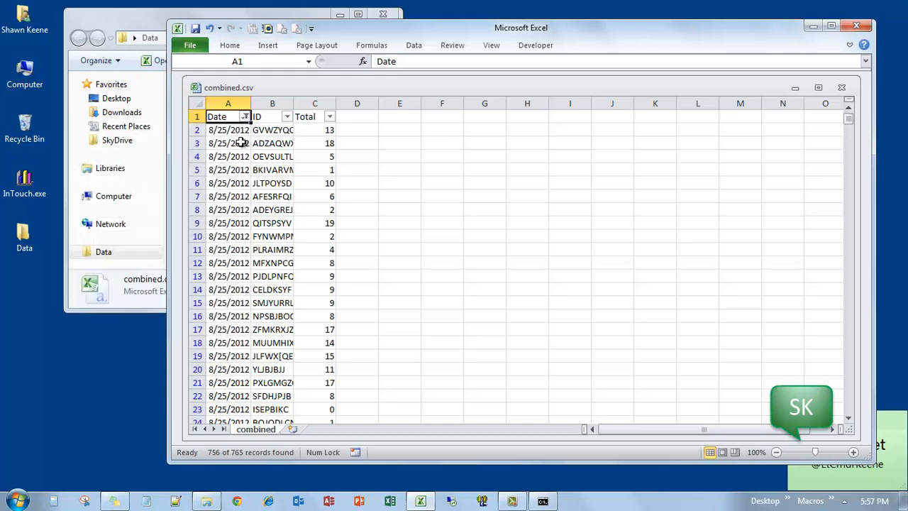